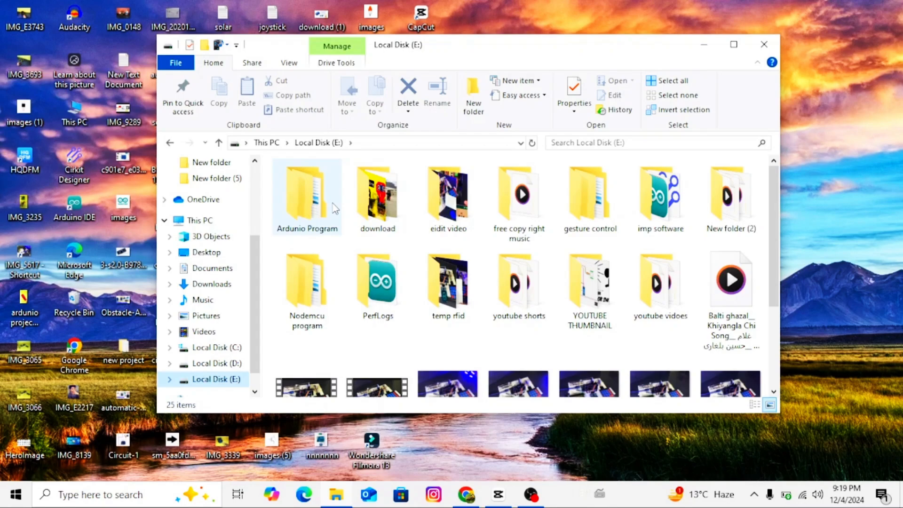
Open sketch_dec3a.ino from E:\Ardunio Program\keypad door lock in Arduino IDE
double_click(306, 193)
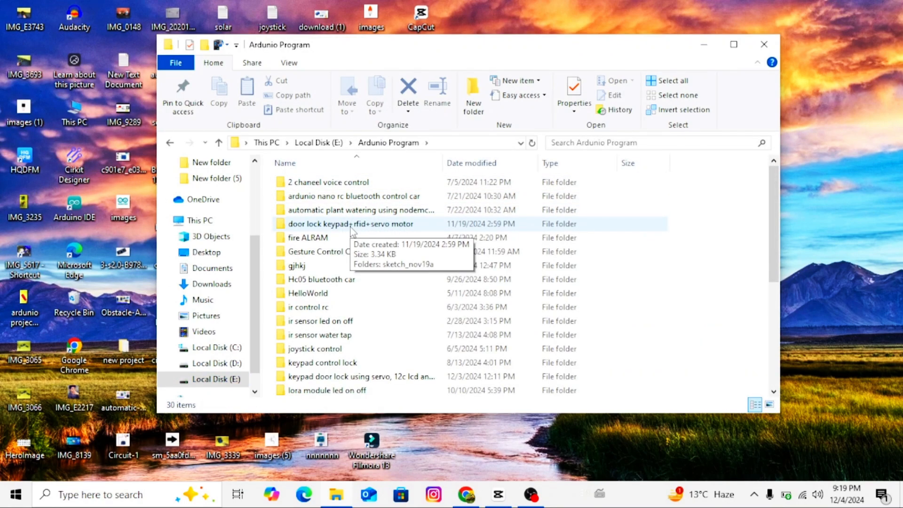
double_click(354, 376)
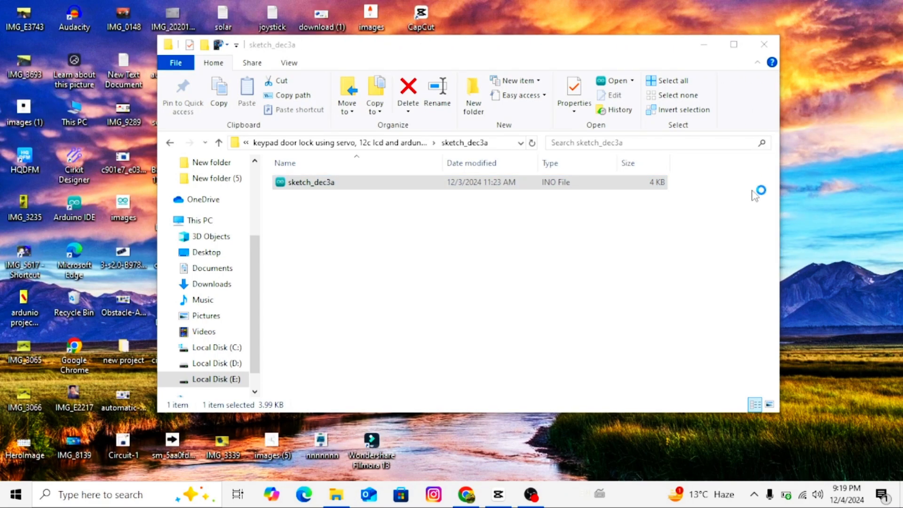
double_click(310, 182)
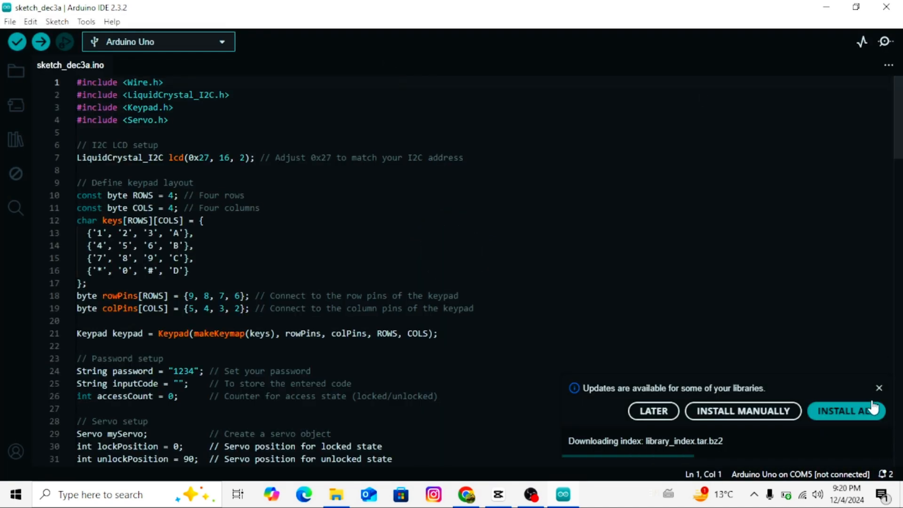
Close the 'Updates are available' notice and scroll through the door-lock code
click(879, 387)
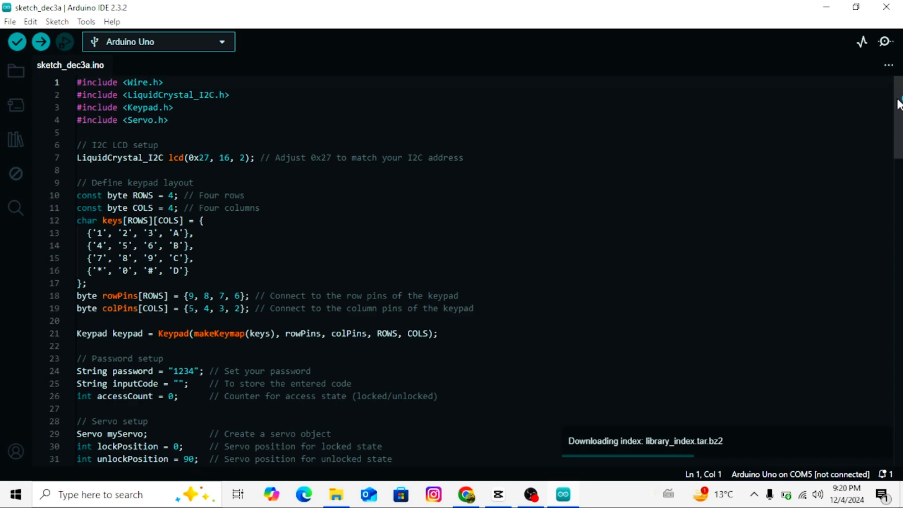
scroll(down, 3)
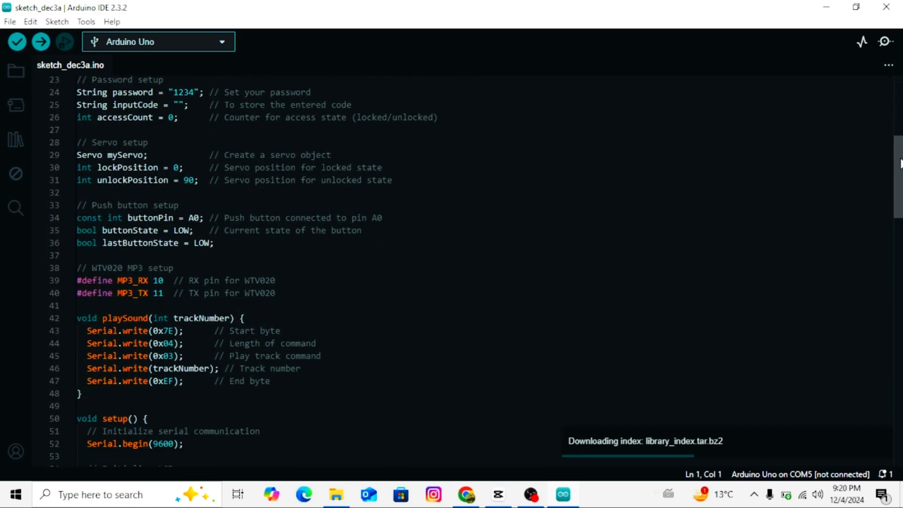
scroll(down, 3)
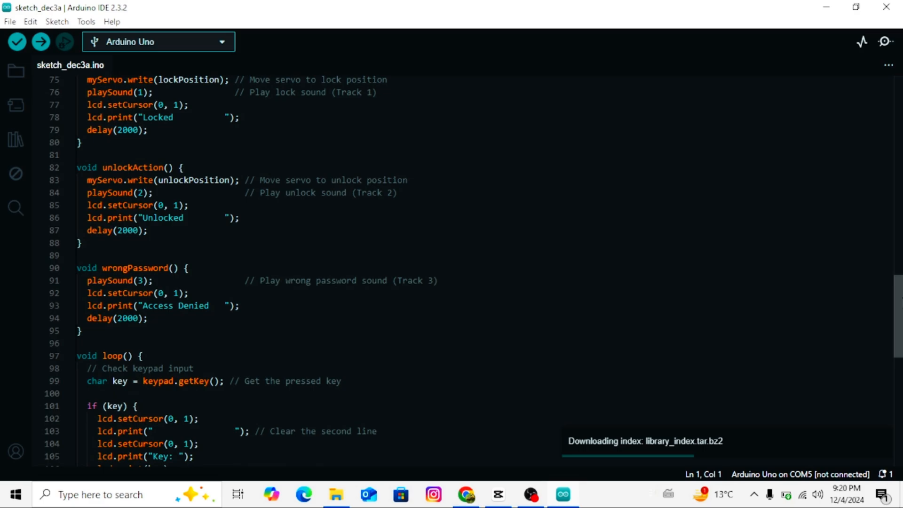
scroll(down, 3)
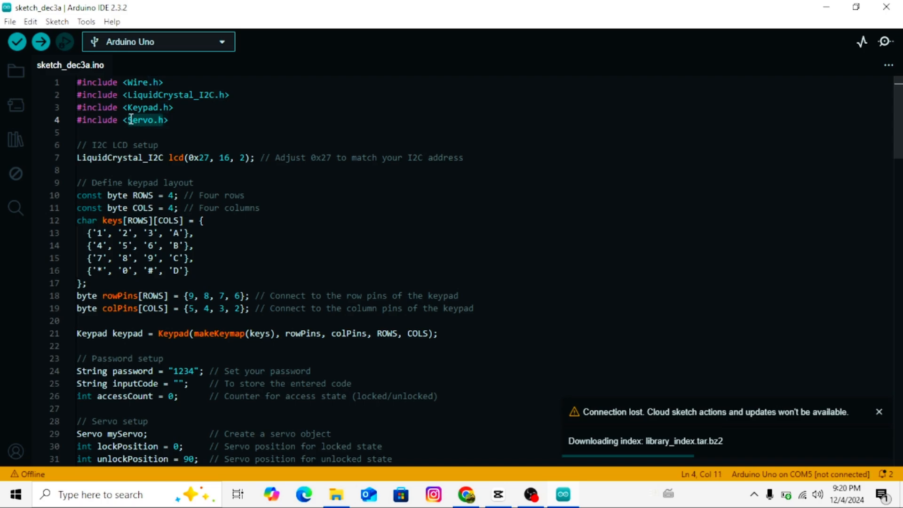
click(879, 411)
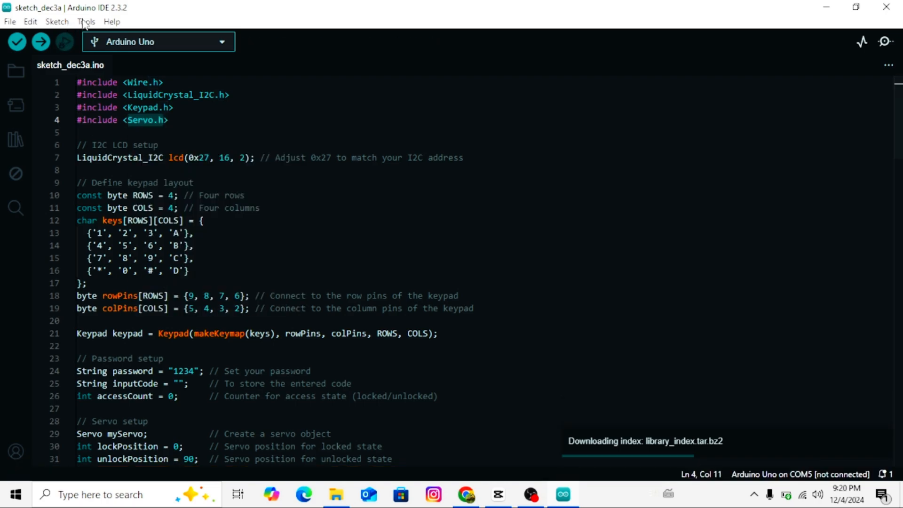
click(86, 21)
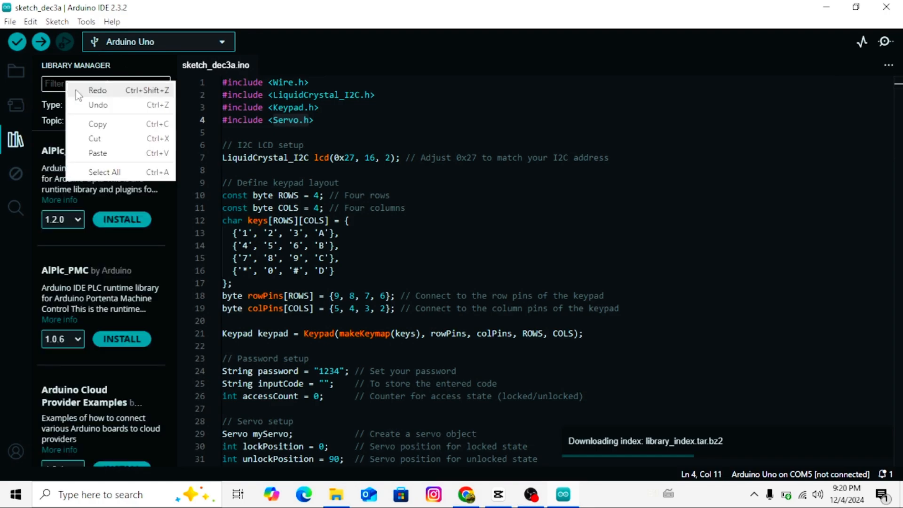
text(Servo.h)
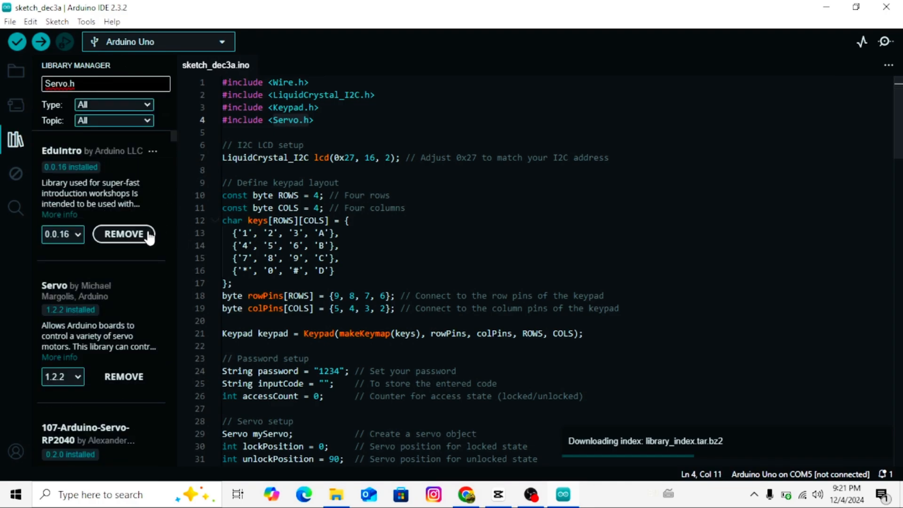
mouse_move(133, 234)
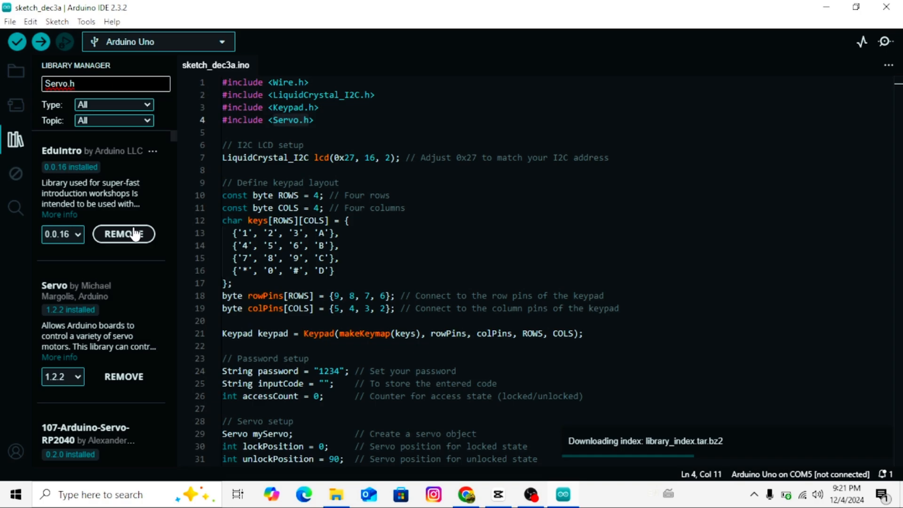
mouse_move(304, 107)
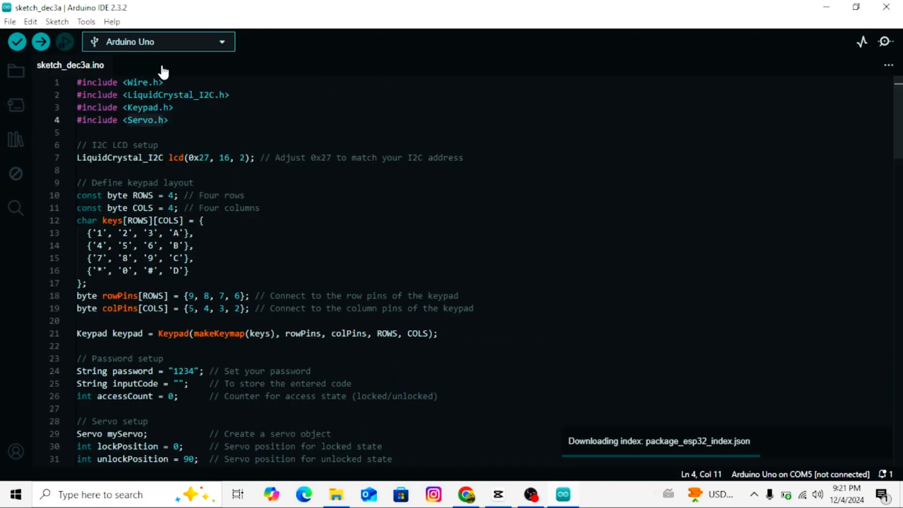
scroll(down, 3)
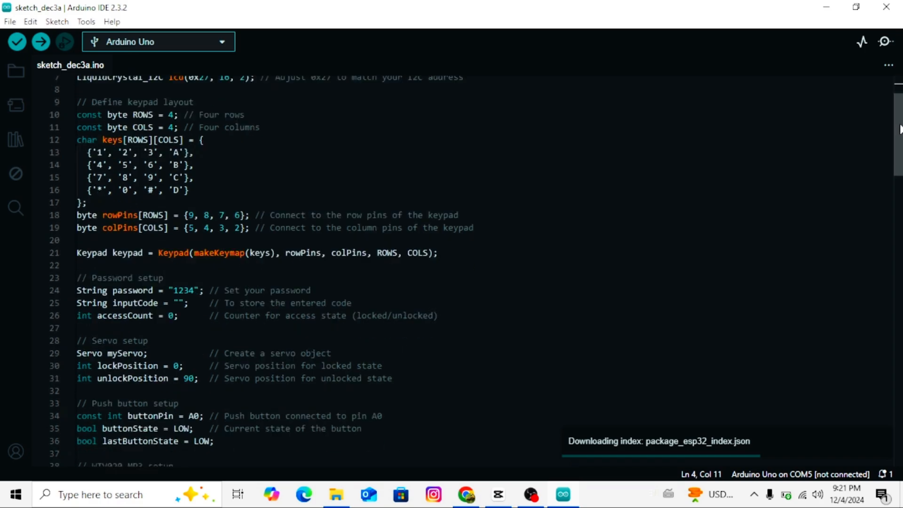
scroll(down, 3)
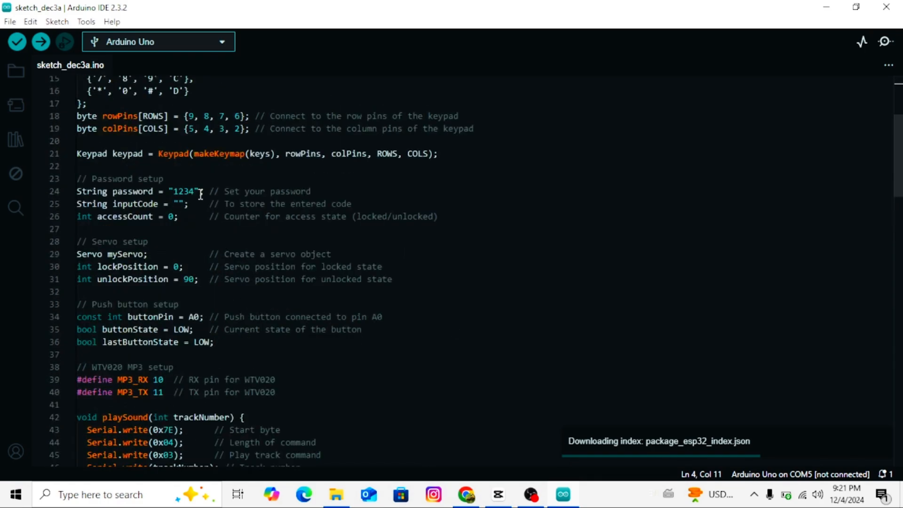
double_click(183, 192)
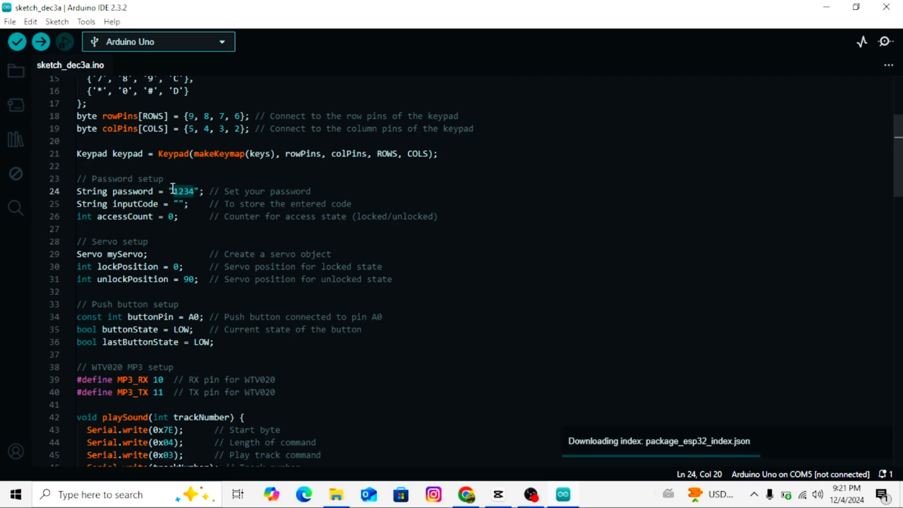
Confirm the Arduino Uno board under Tools, then start uploading the sketch
scroll(up, 3)
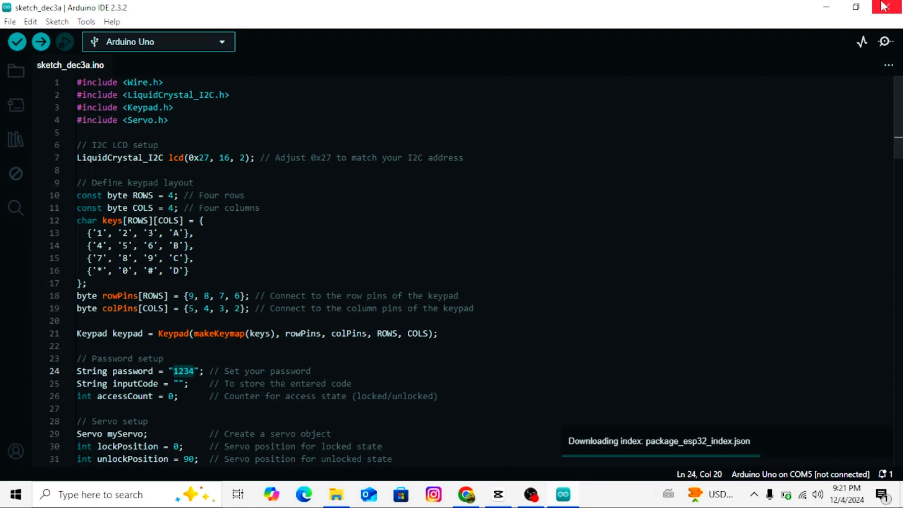
click(86, 21)
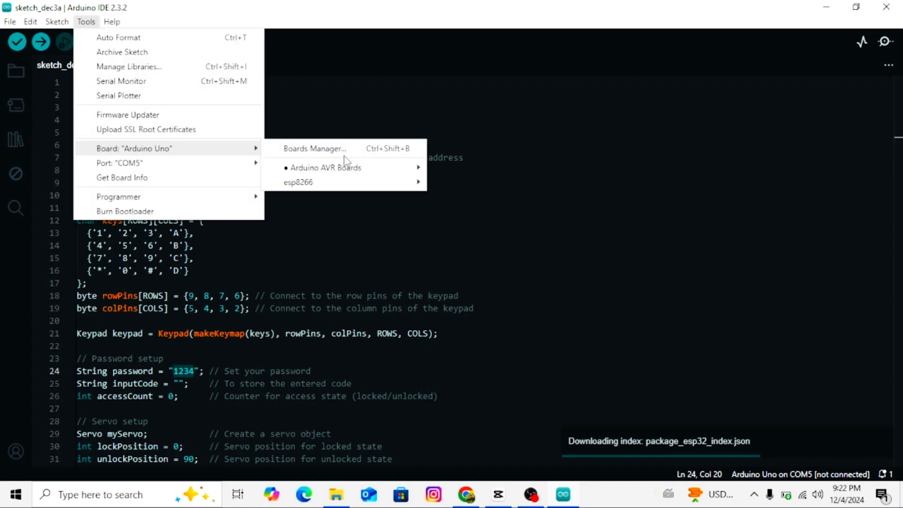
mouse_move(96, 21)
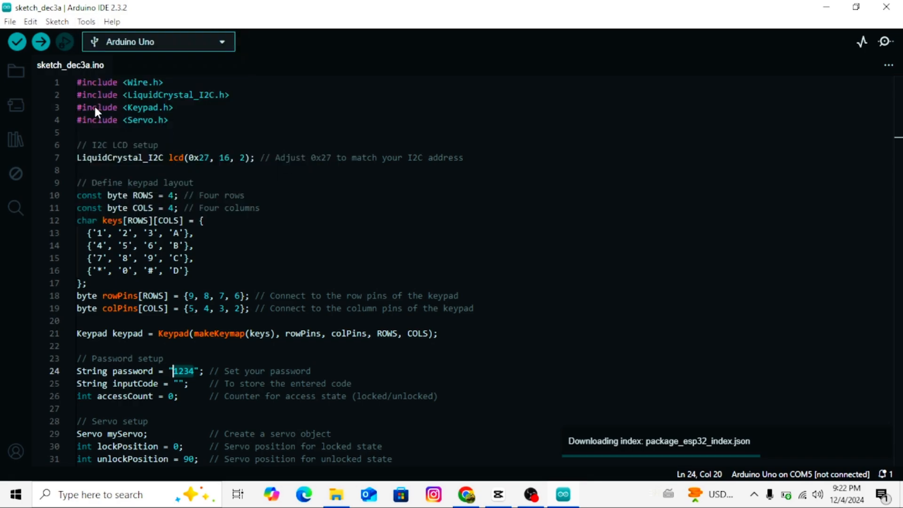
click(41, 42)
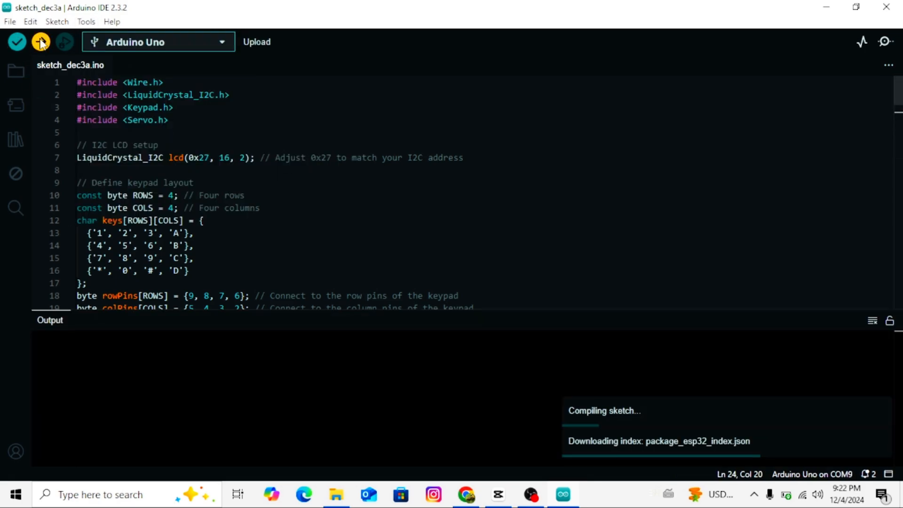